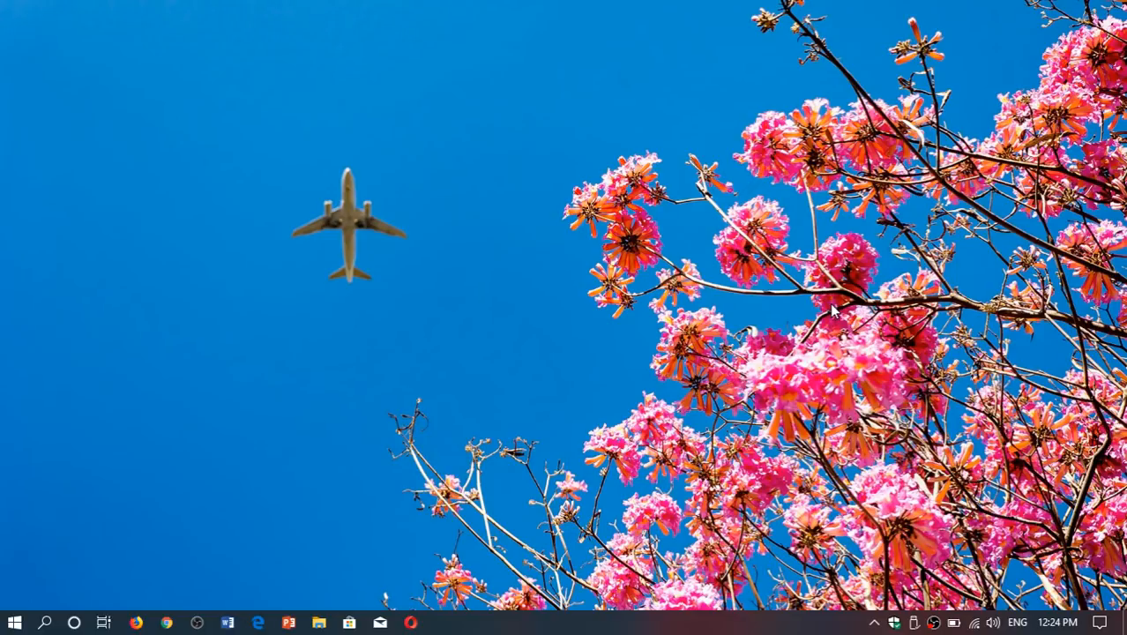
{"action": "mouse_move", "coordinate": [1101, 621]}
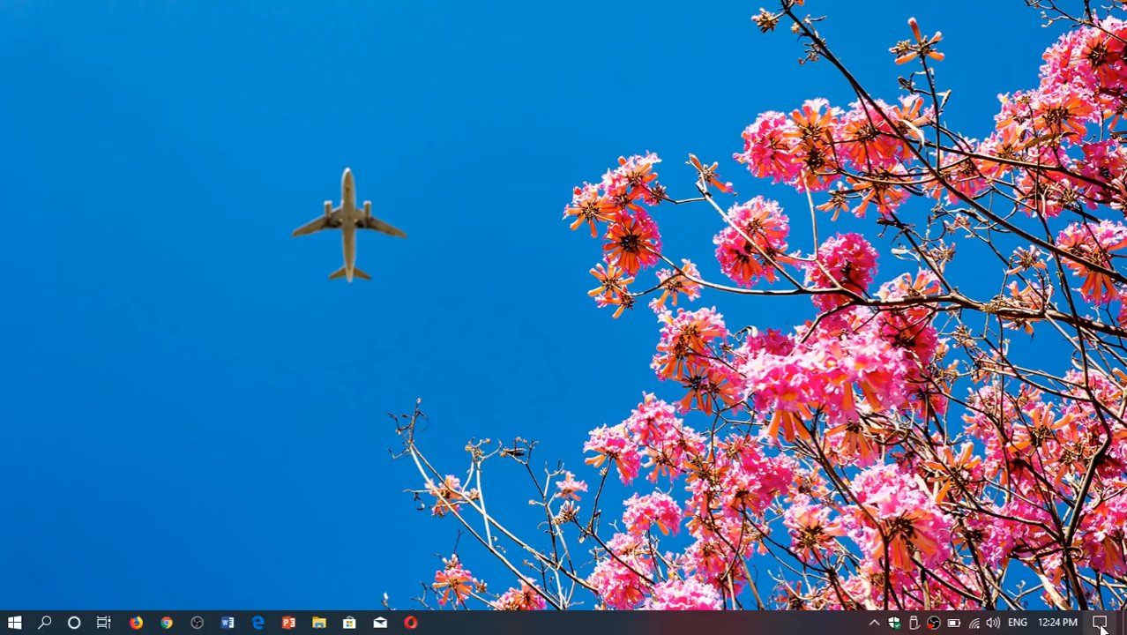
- Reach the Windows Update page through Action Center, All settings and Update & Security
{"action": "left_click", "coordinate": [1098, 621]}
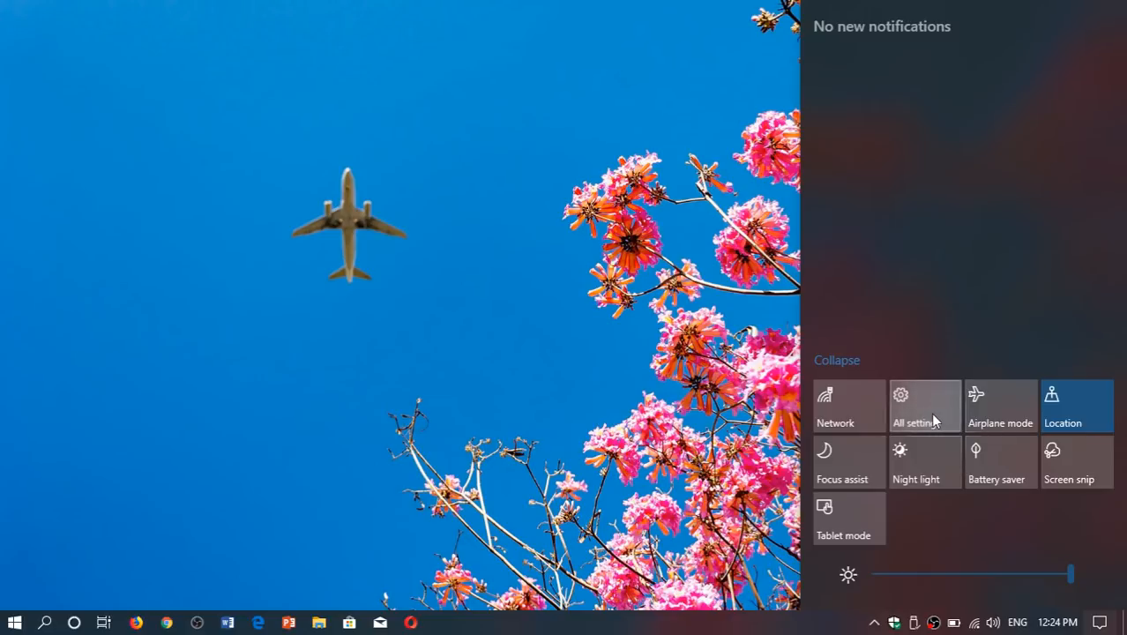
{"action": "left_click", "coordinate": [925, 406]}
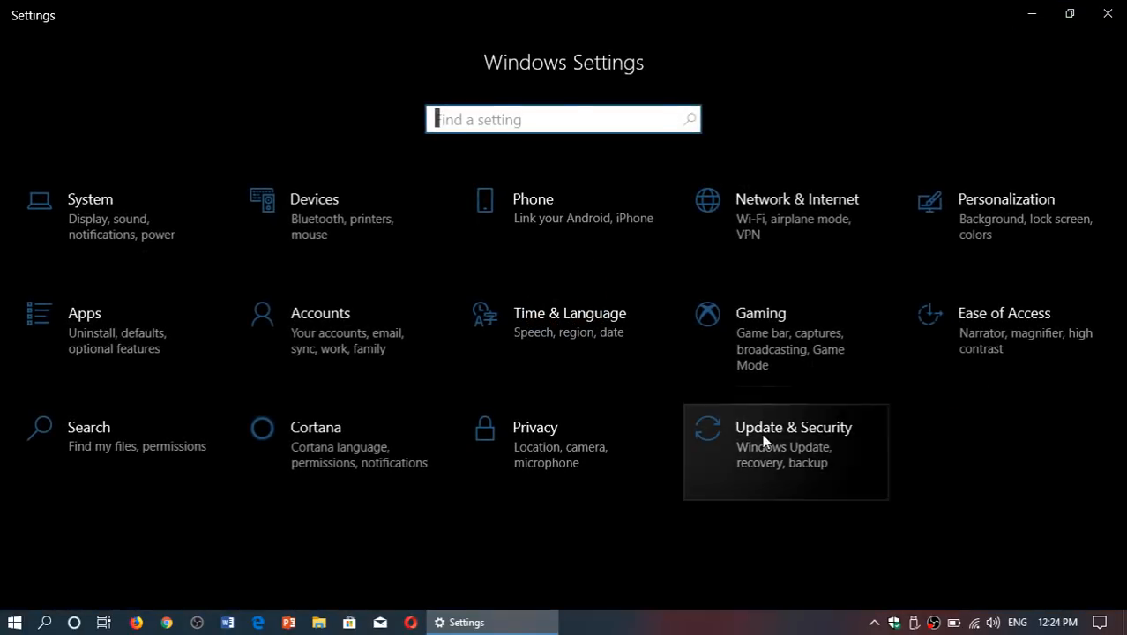
{"action": "left_click", "coordinate": [785, 426]}
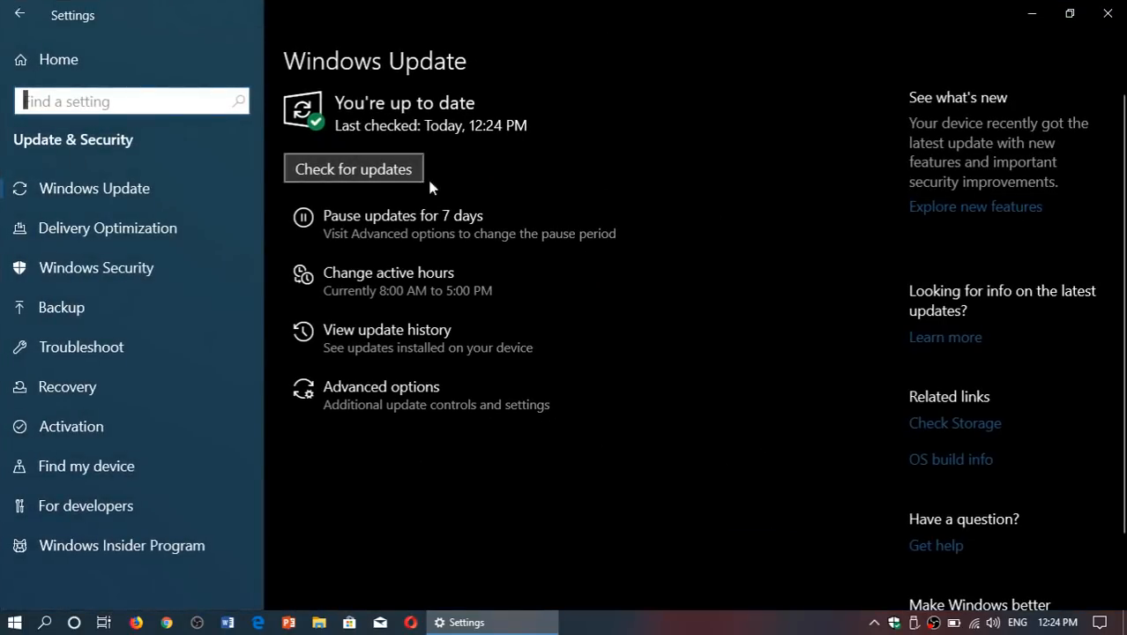
{"action": "mouse_move", "coordinate": [426, 224]}
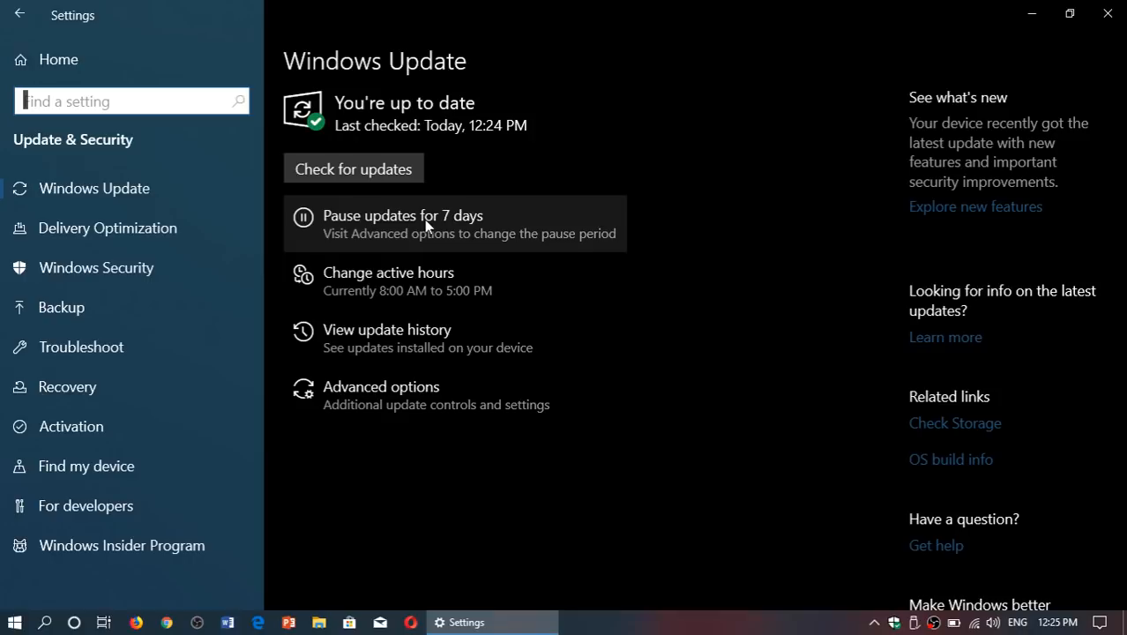
{"action": "mouse_move", "coordinate": [465, 232]}
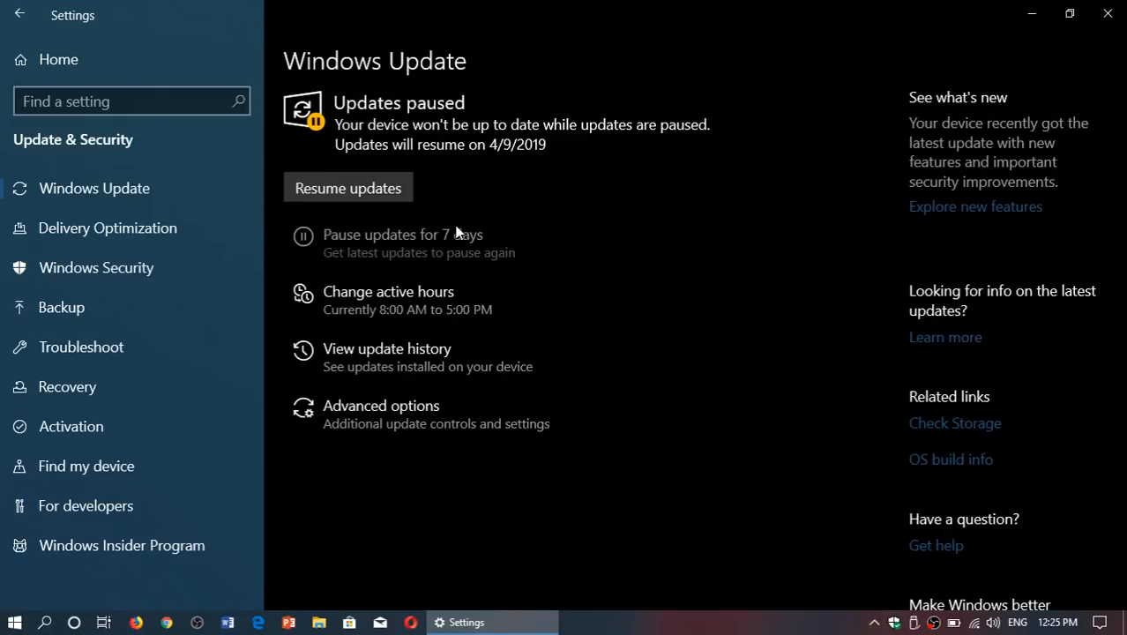
{"action": "mouse_move", "coordinate": [348, 188]}
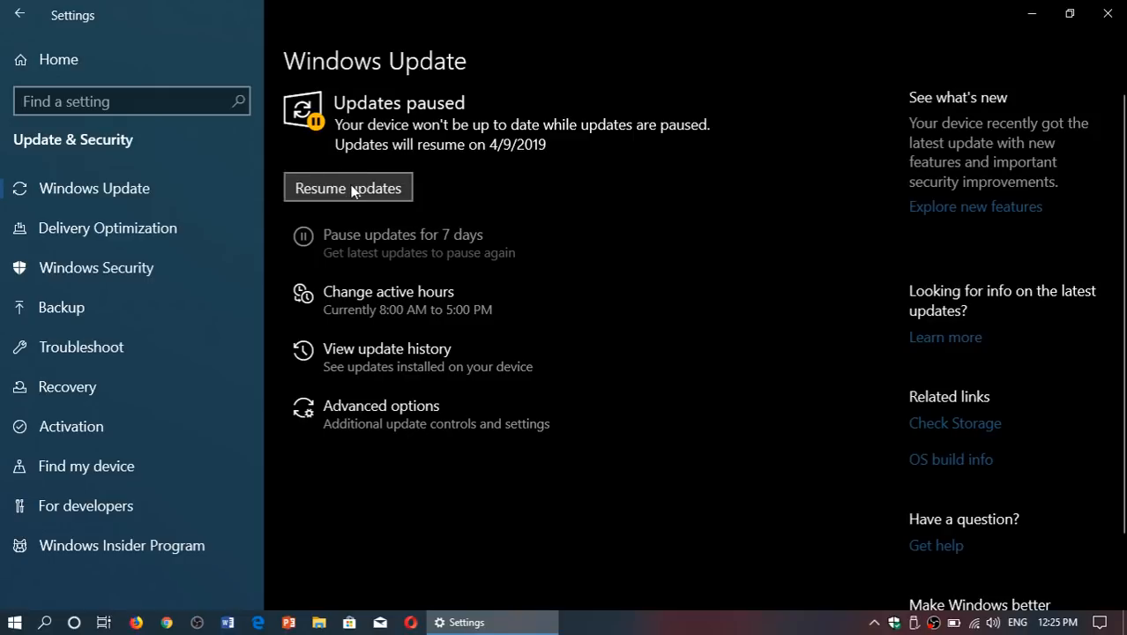
- Resume the updates paused until 4/9/2019 so Windows checks for updates again
{"action": "left_click", "coordinate": [348, 188]}
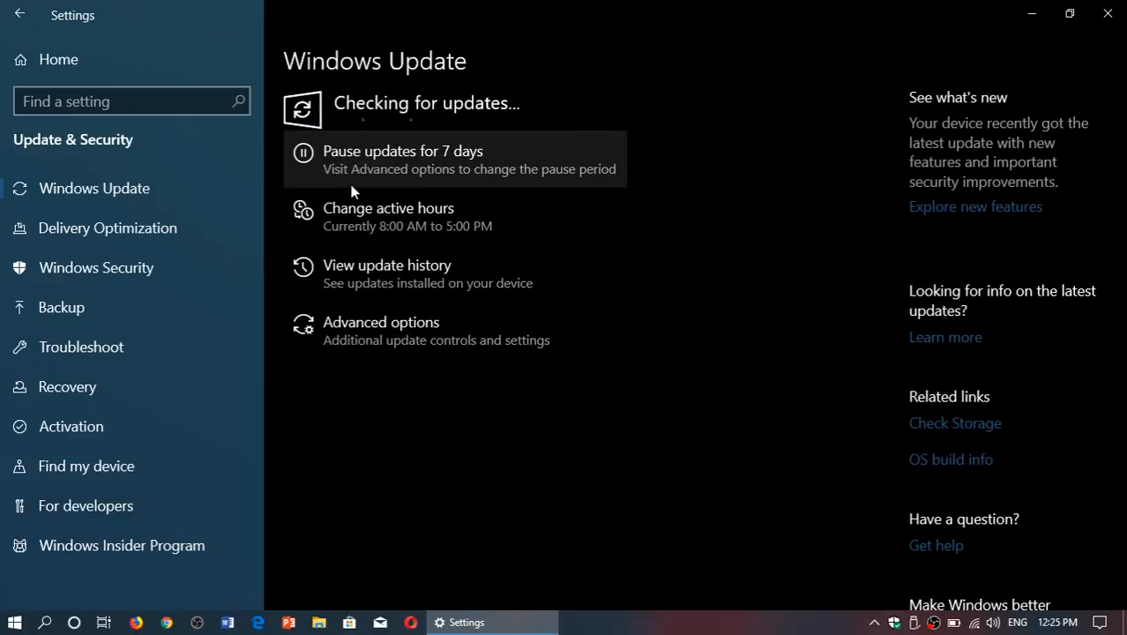
- In Advanced options, view the Pause until date list (April 3–9, 2019) without choosing a date
{"action": "left_click", "coordinate": [381, 321]}
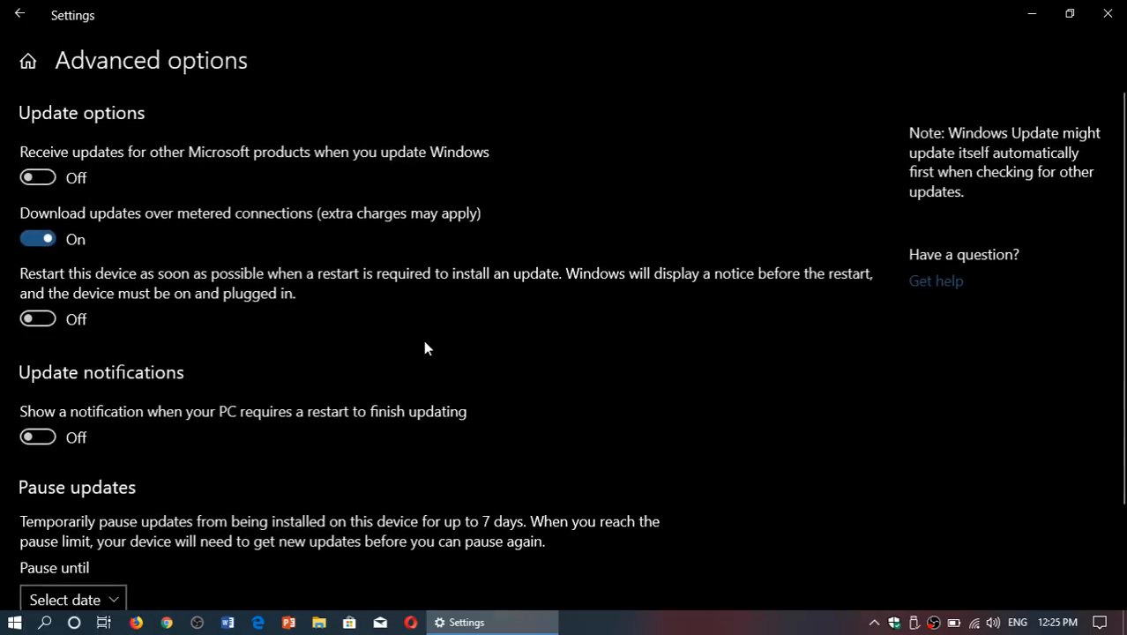
{"action": "scroll", "scroll_direction": "down", "scroll_amount": 3}
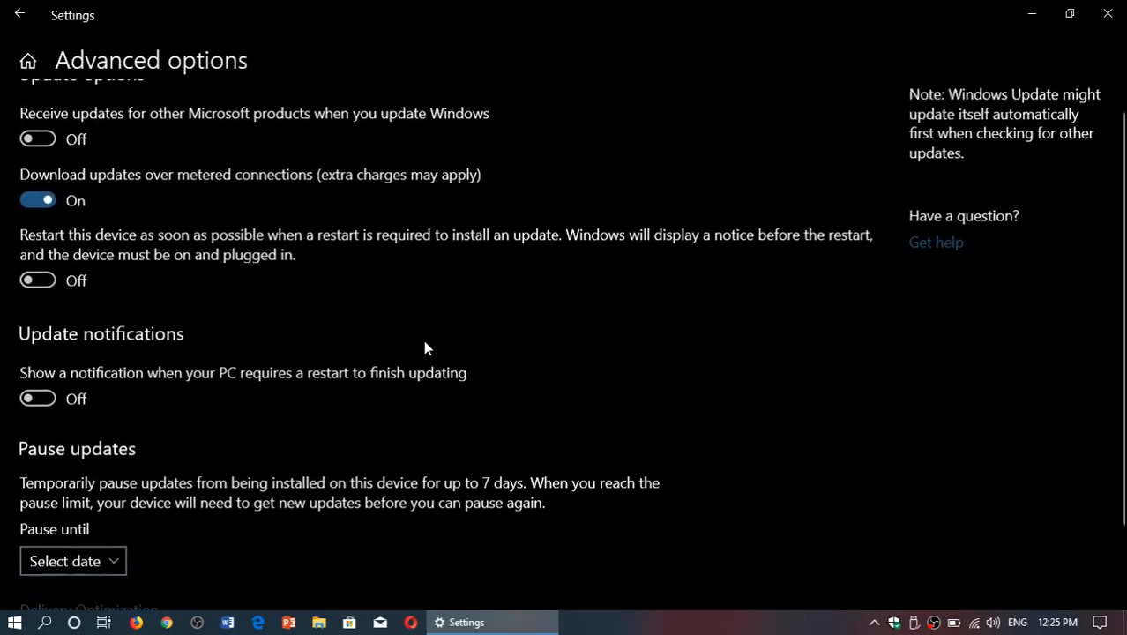
{"action": "scroll", "scroll_direction": "down", "scroll_amount": 3}
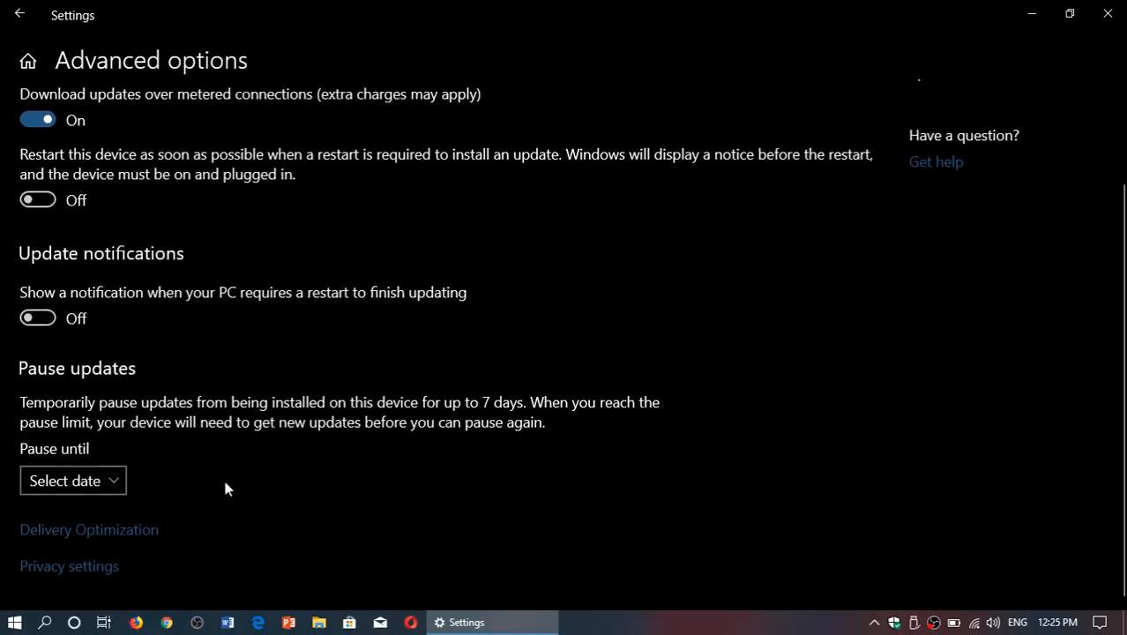
{"action": "left_click", "coordinate": [72, 479]}
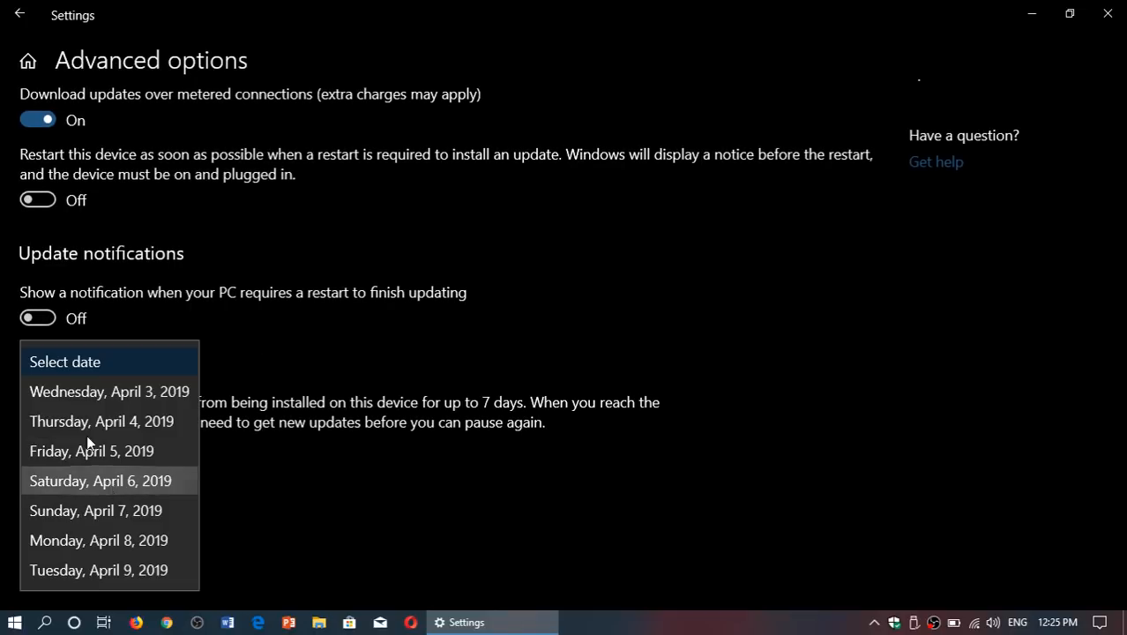
{"action": "mouse_move", "coordinate": [391, 533]}
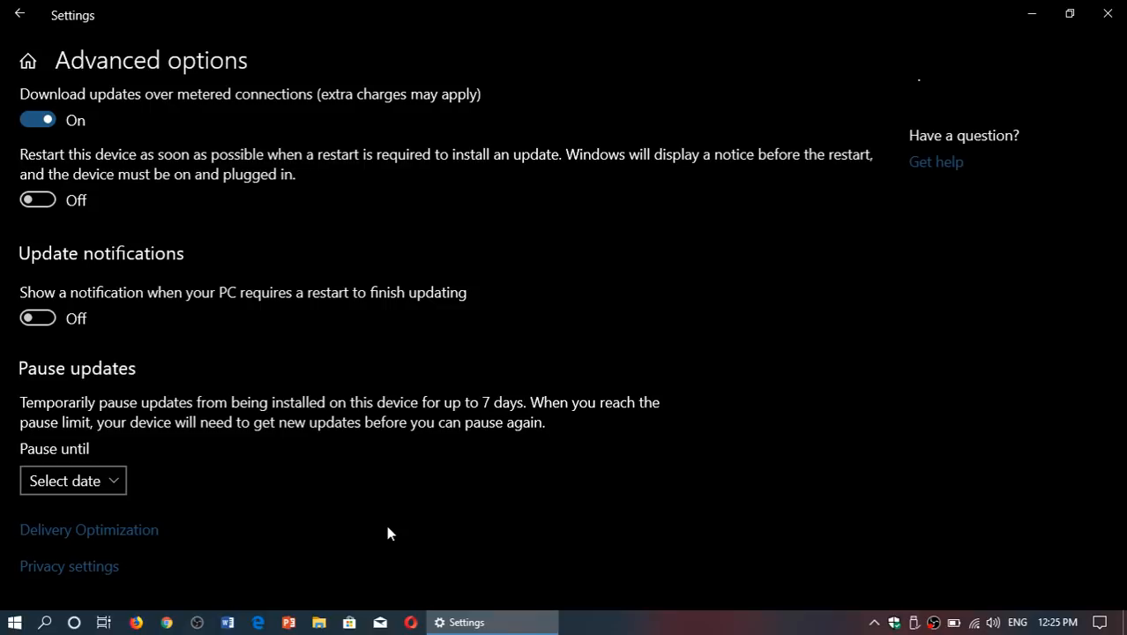
{"action": "scroll", "scroll_direction": "up", "scroll_amount": 3}
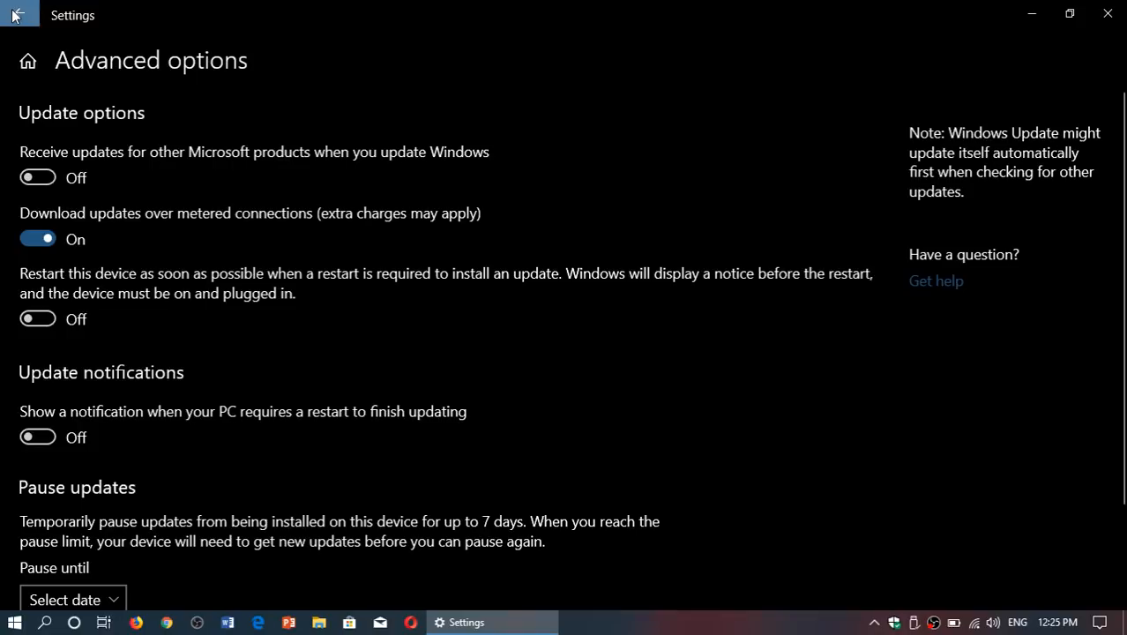
- Return to Windows Update via Action Center and Update & Security, then pause updates for 7 days
{"action": "left_click", "coordinate": [19, 14]}
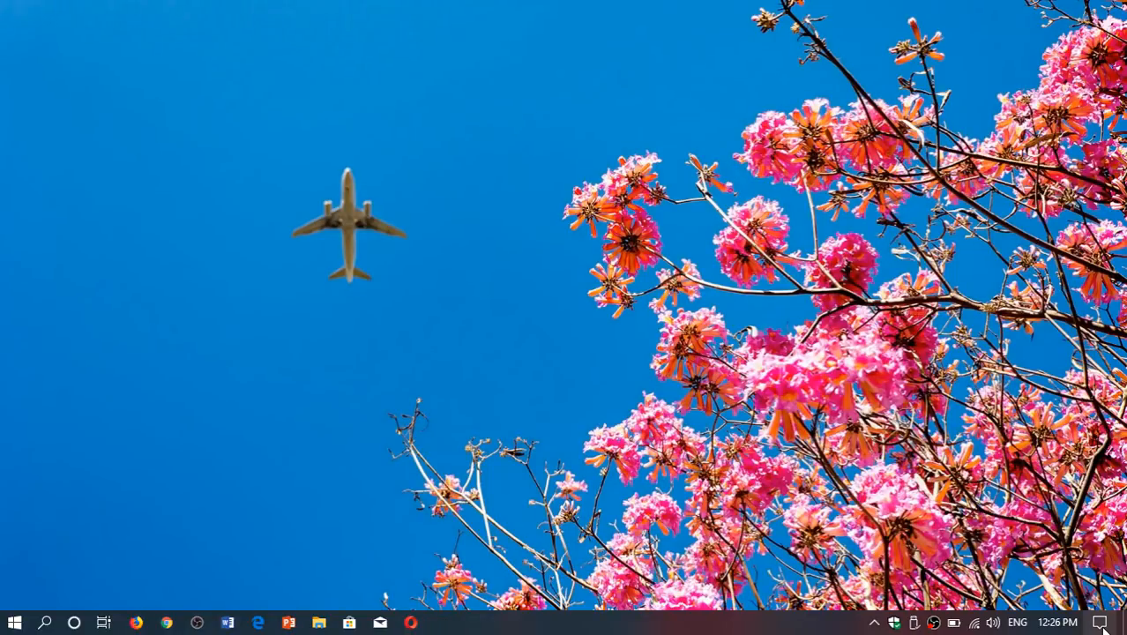
{"action": "left_click", "coordinate": [1100, 621]}
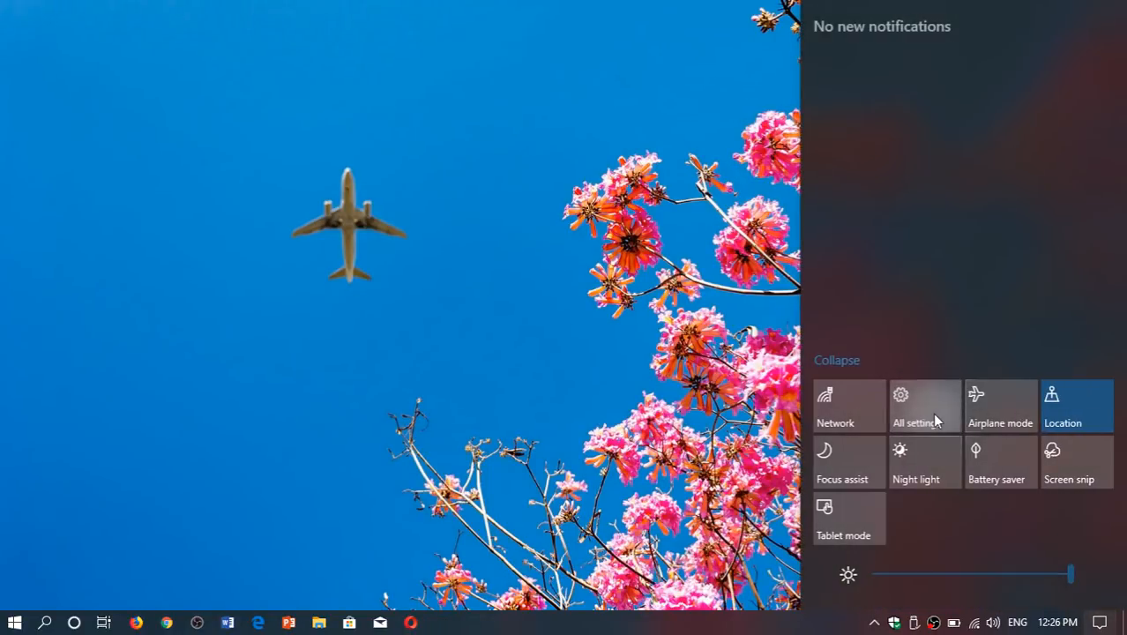
{"action": "left_click", "coordinate": [913, 406]}
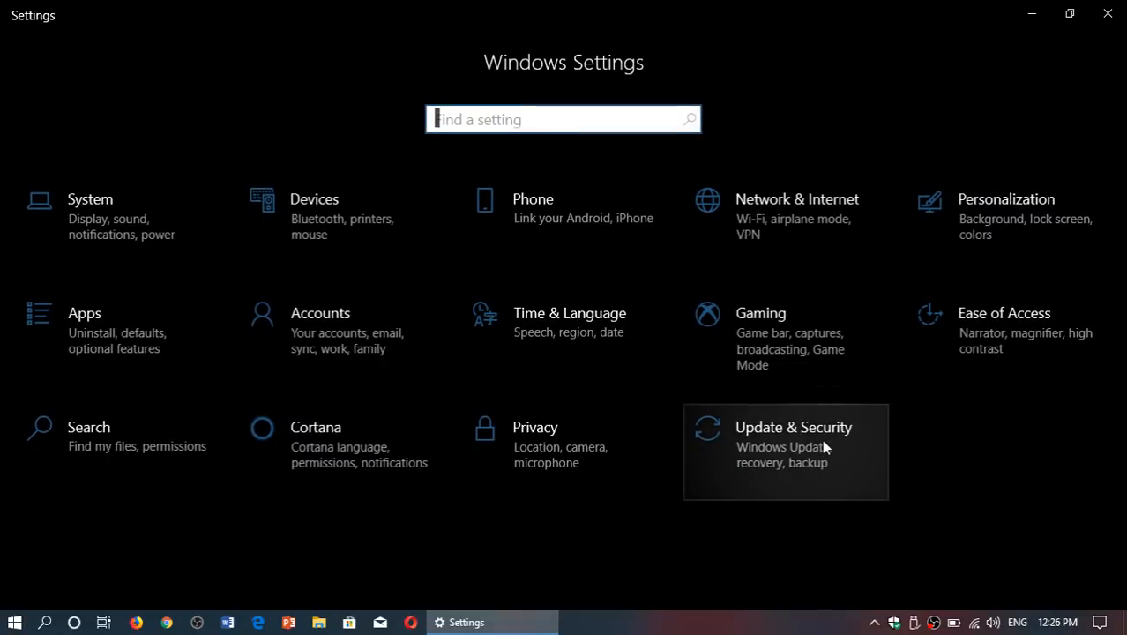
{"action": "left_click", "coordinate": [785, 427]}
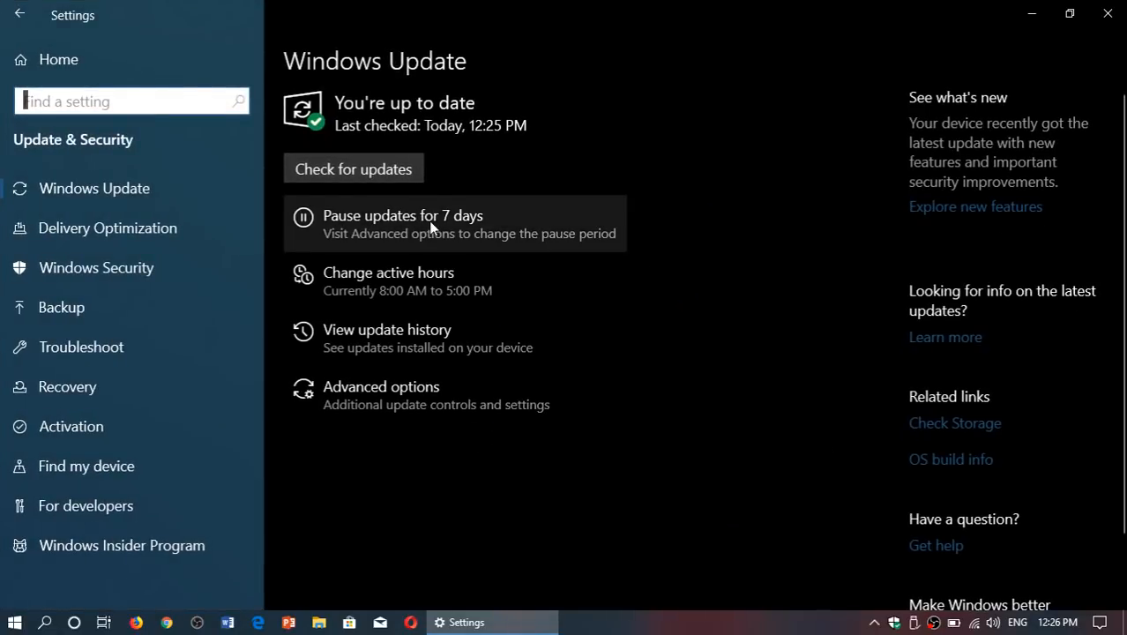
{"action": "left_click", "coordinate": [455, 223]}
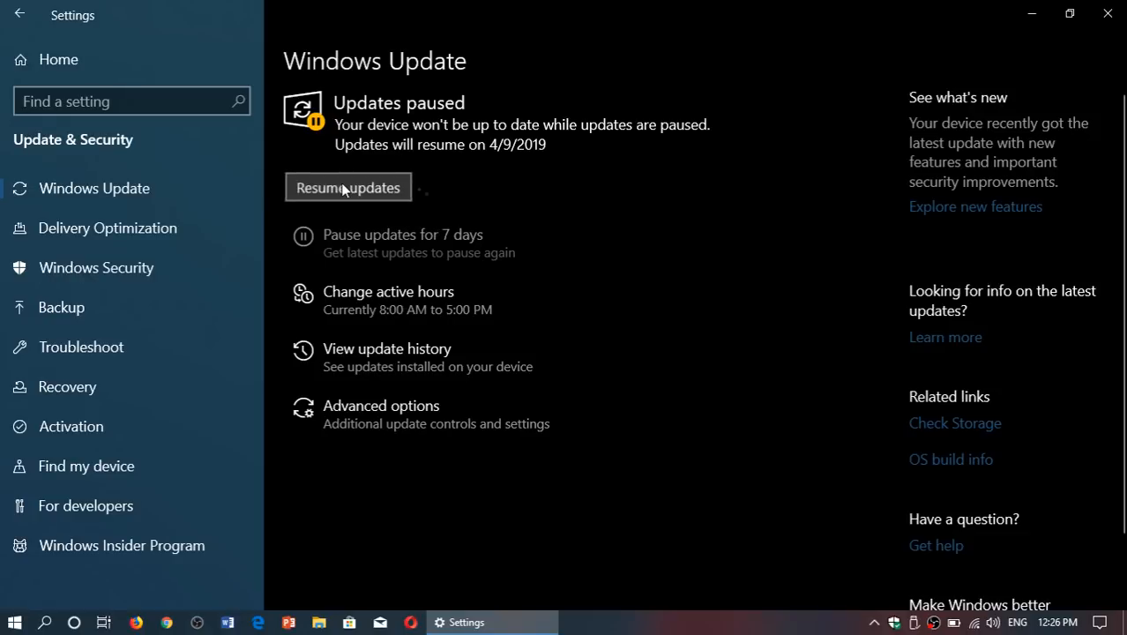
- Resume the paused updates and close the Settings window to the desktop
{"action": "left_click", "coordinate": [347, 187]}
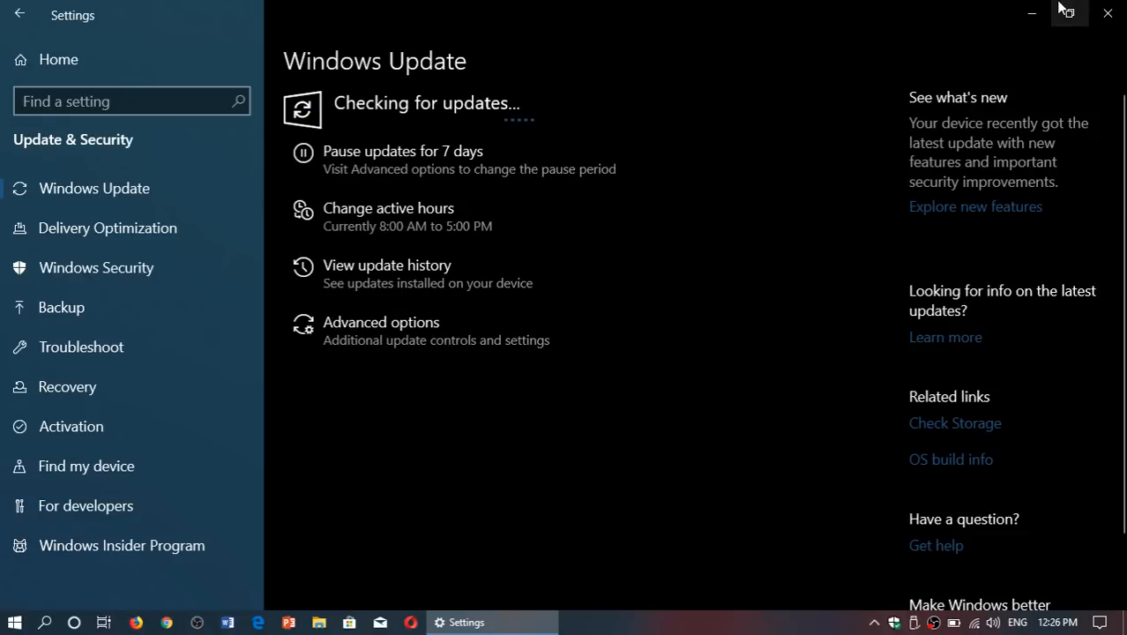
{"action": "left_click", "coordinate": [1107, 13]}
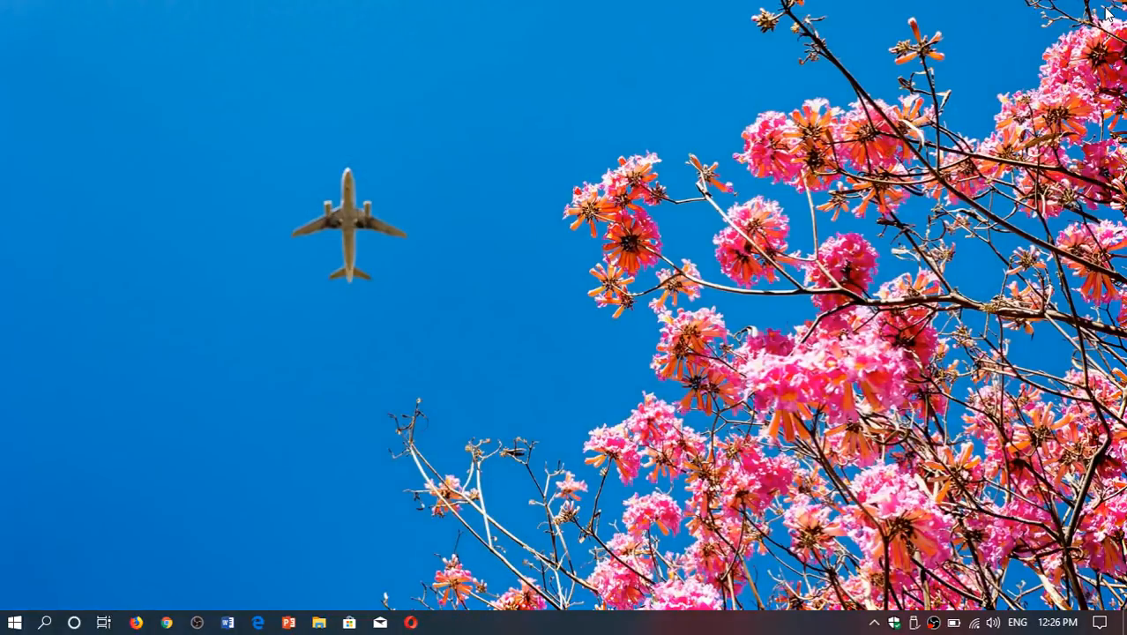